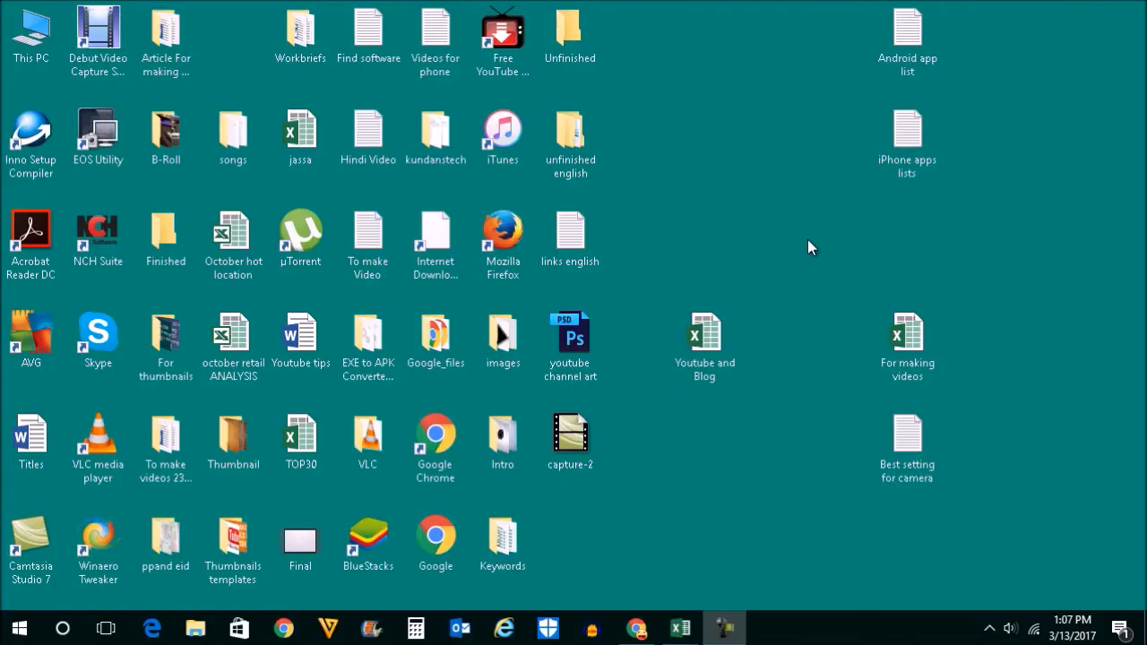
{"action": "mouse_move", "coordinate": [771, 124]}
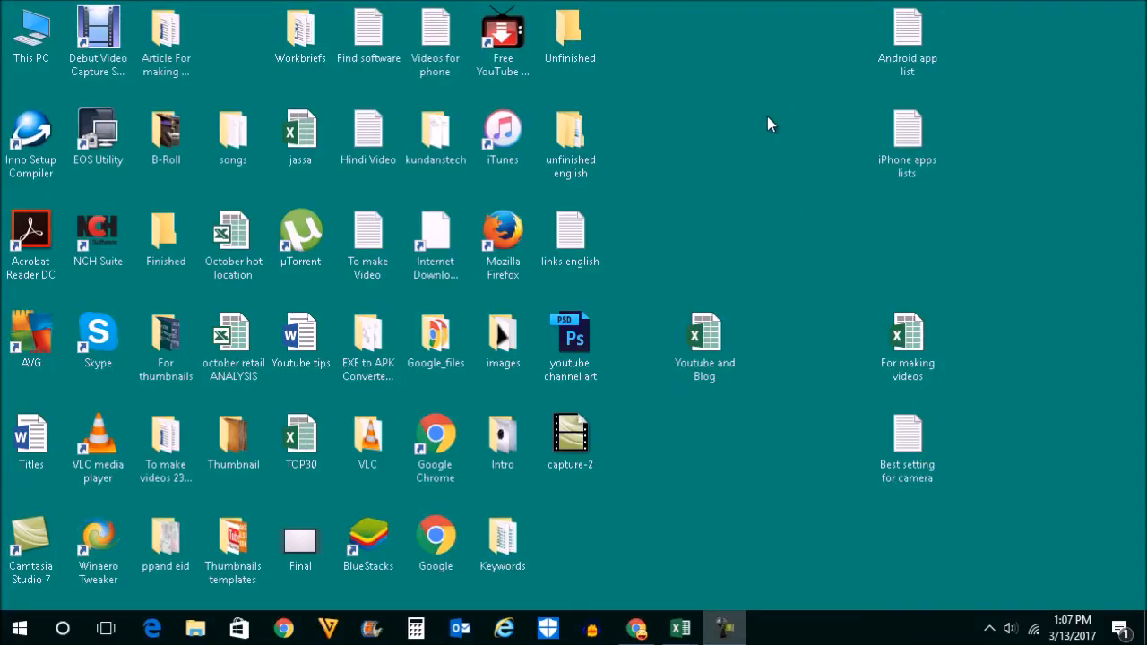
Step: Bring up the desktop's right-click context menu on an empty area
{"action": "right_click", "coordinate": [771, 123]}
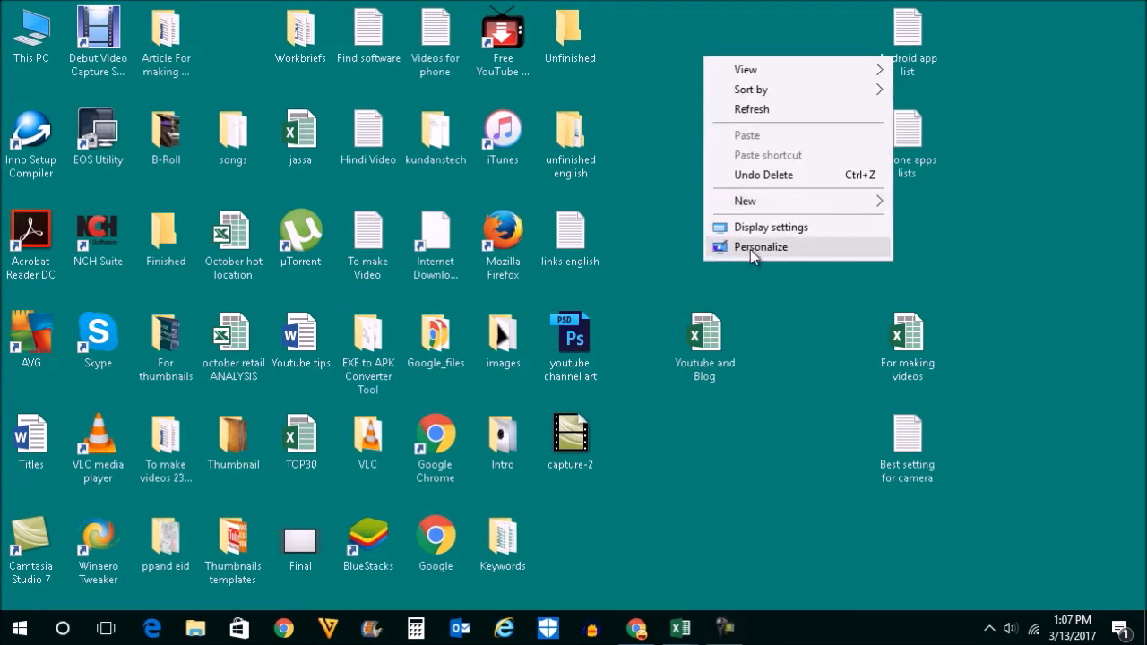
Step: Go from Personalize to Themes and reach the Desktop Icon Settings dialog
{"action": "left_click", "coordinate": [760, 247]}
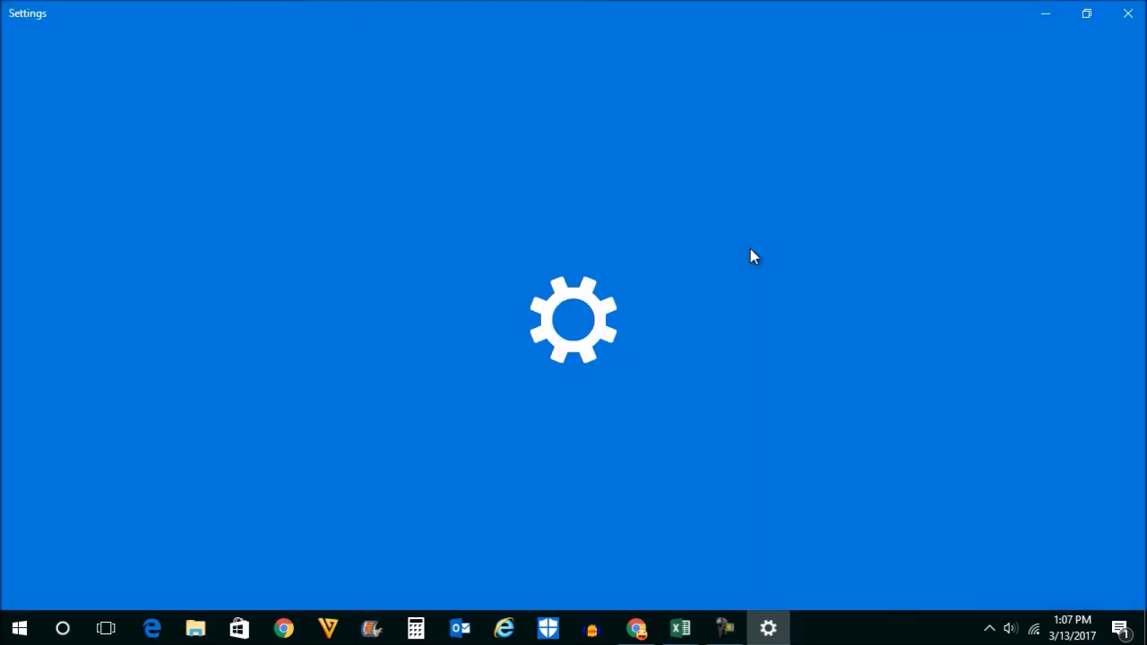
{"action": "mouse_move", "coordinate": [377, 118]}
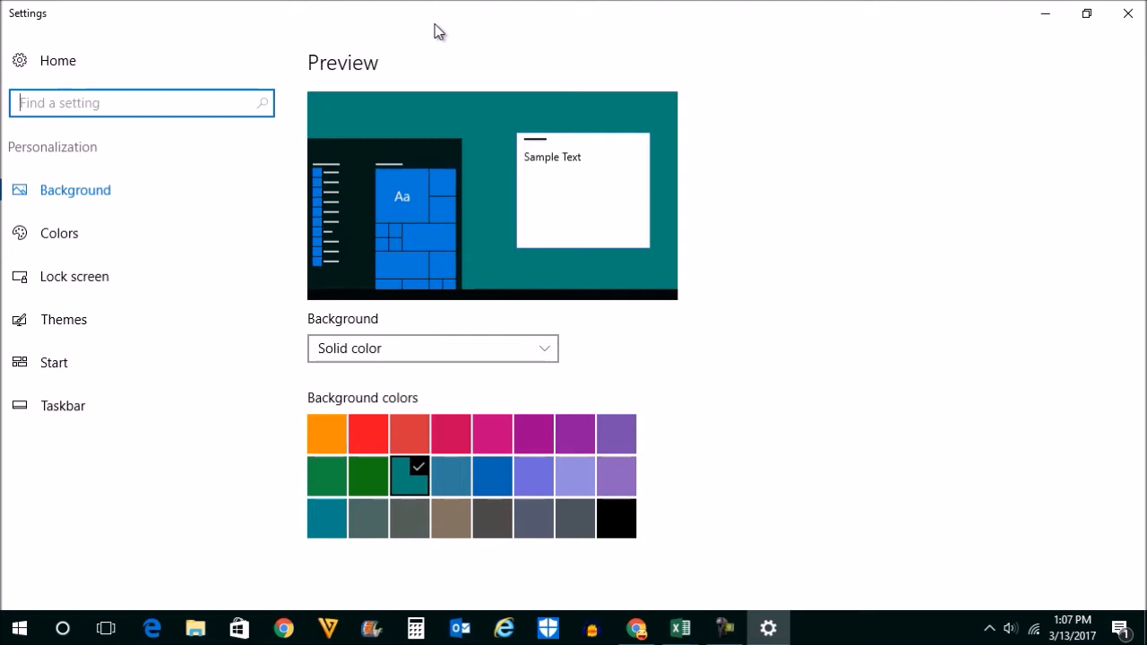
{"action": "mouse_move", "coordinate": [434, 65]}
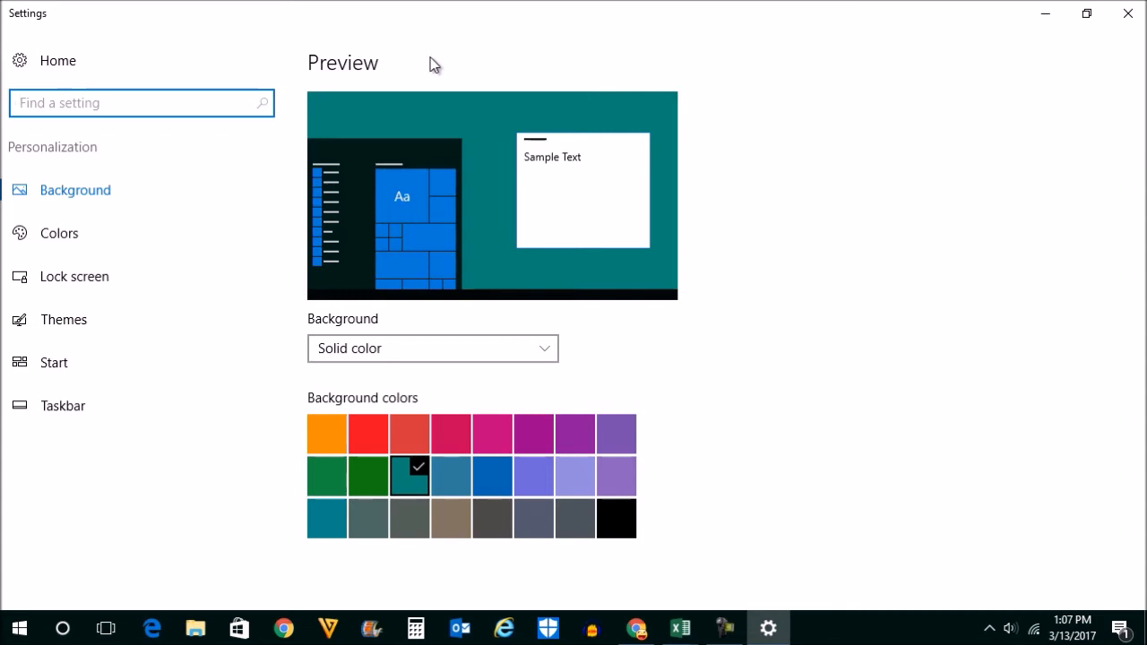
{"action": "mouse_move", "coordinate": [305, 43]}
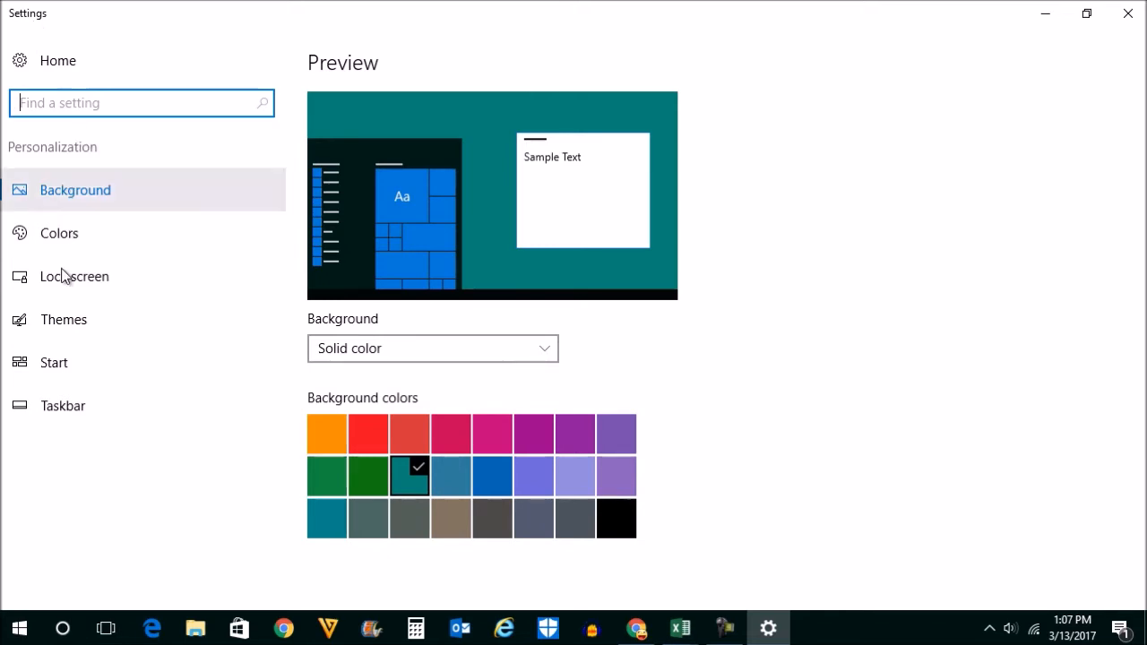
{"action": "left_click", "coordinate": [64, 319]}
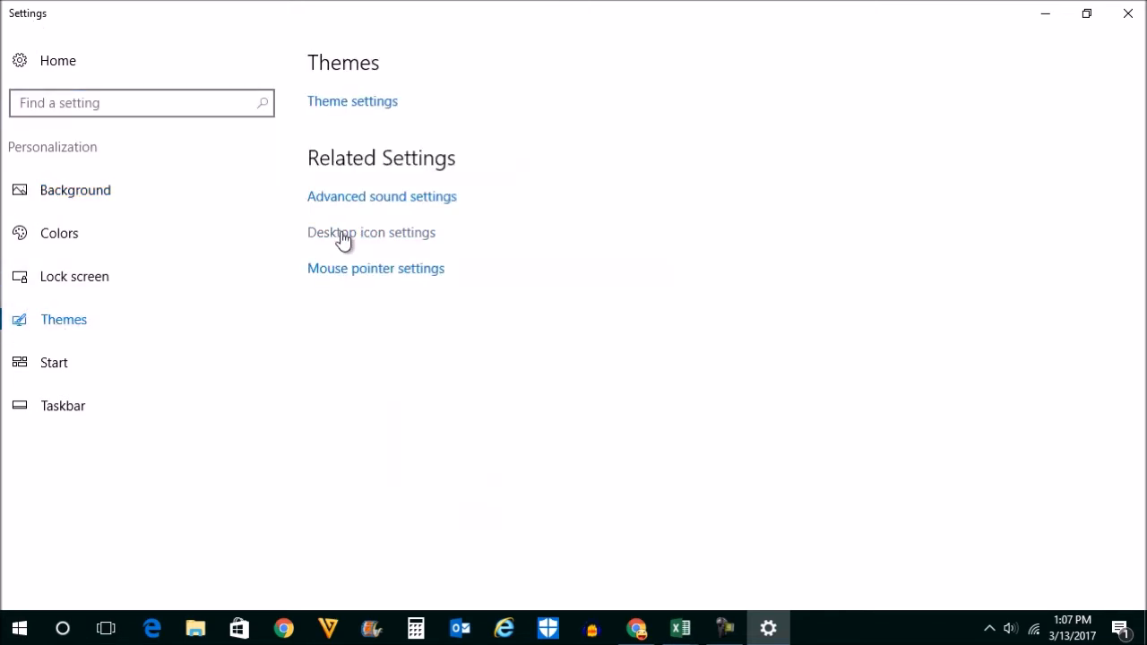
{"action": "mouse_move", "coordinate": [348, 240]}
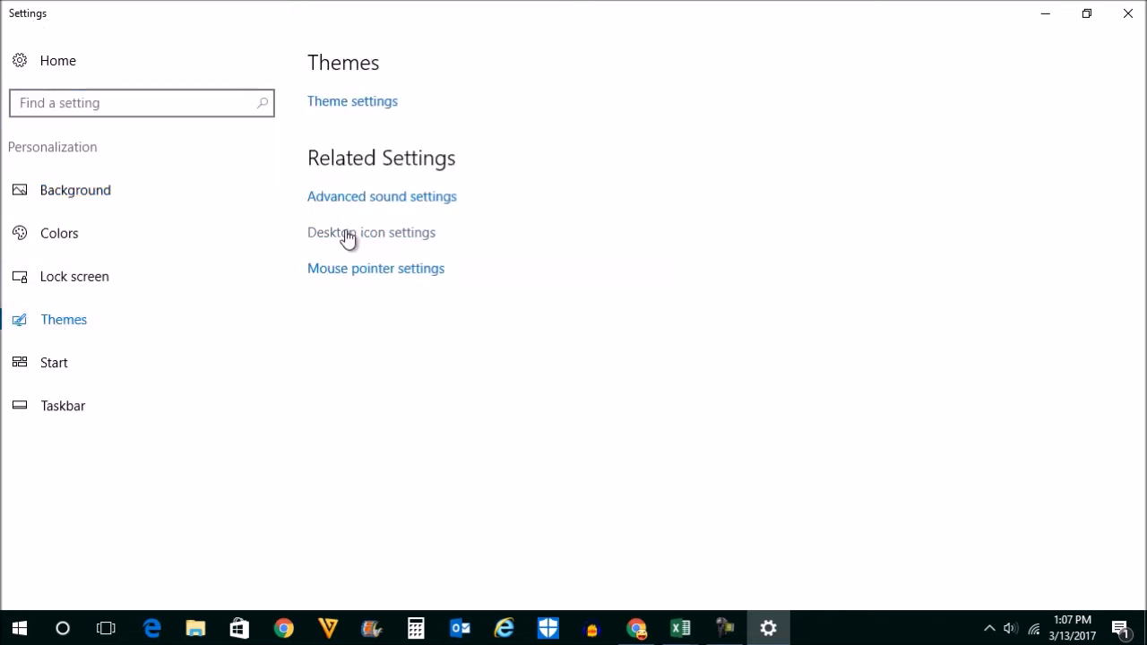
{"action": "left_click", "coordinate": [371, 233]}
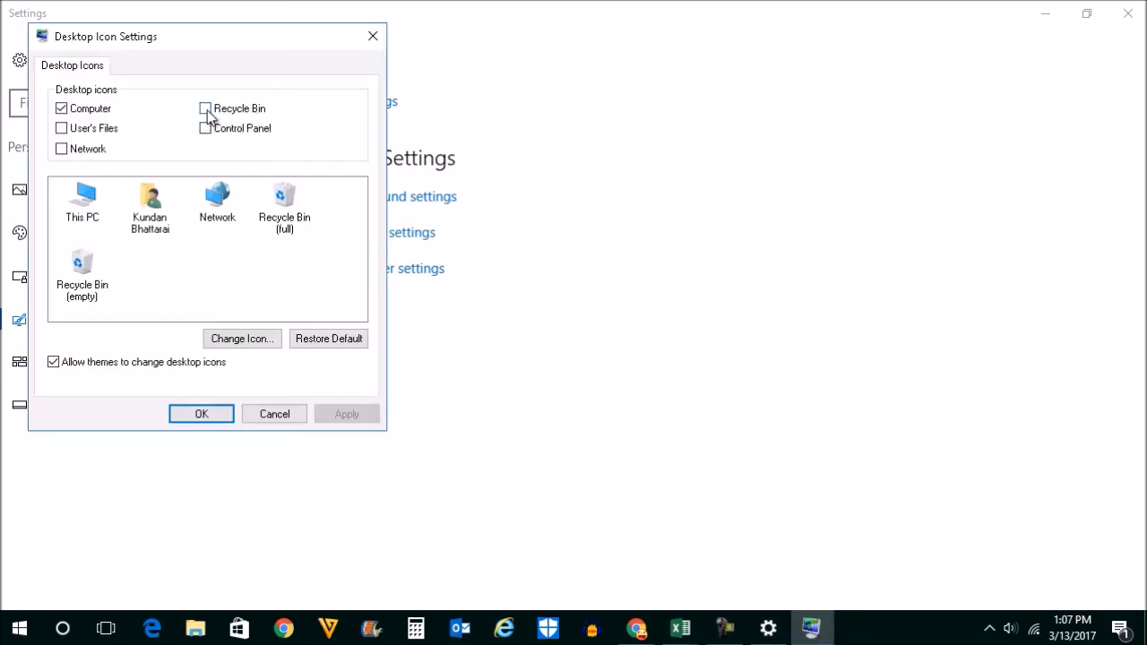
Step: Check the Recycle Bin desktop icon and confirm with OK
{"action": "left_click", "coordinate": [206, 109]}
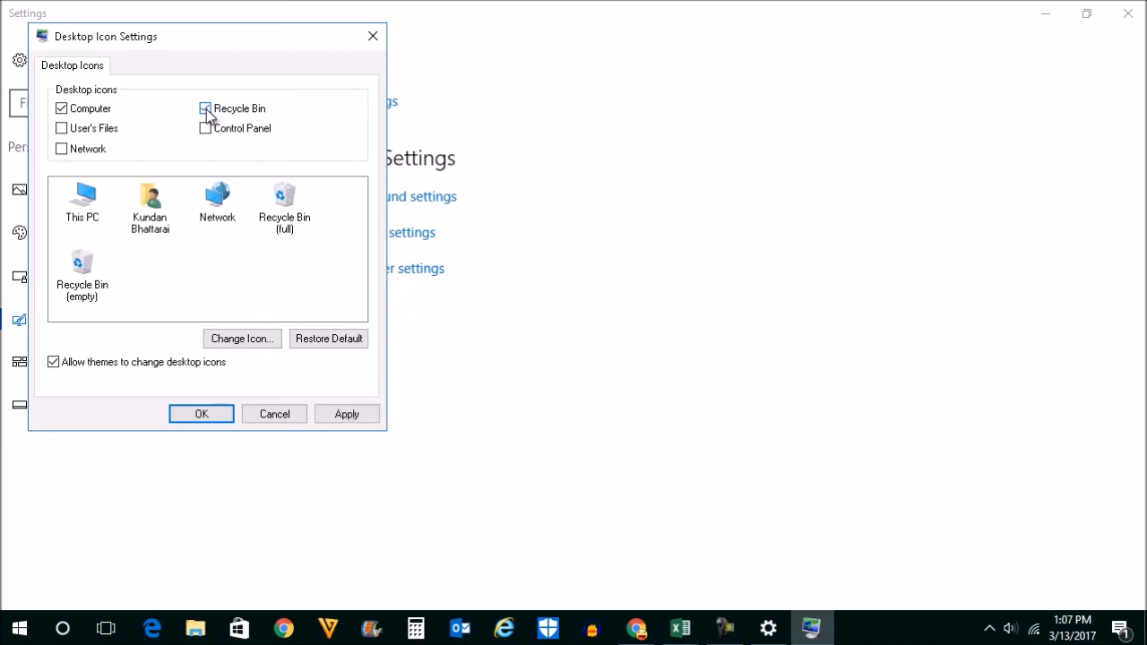
{"action": "left_click", "coordinate": [201, 413]}
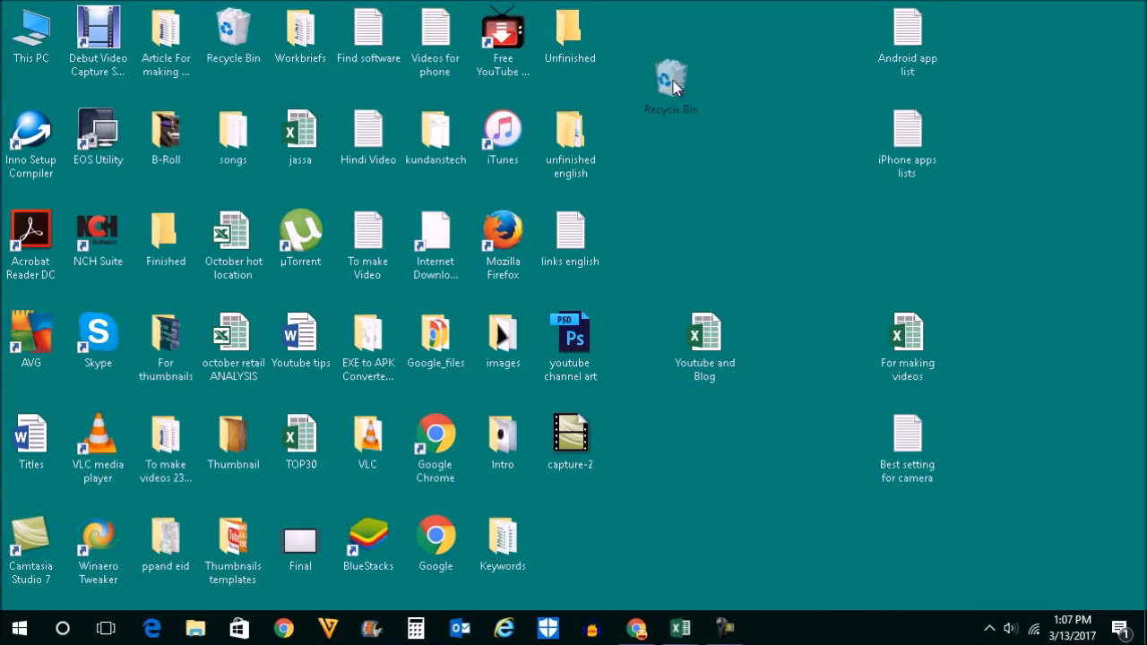
Step: Drag the Recycle Bin icon to the top row beside the Unfinished folder
{"action": "left_click_drag", "start_coordinate": [671, 81], "coordinate": [707, 34]}
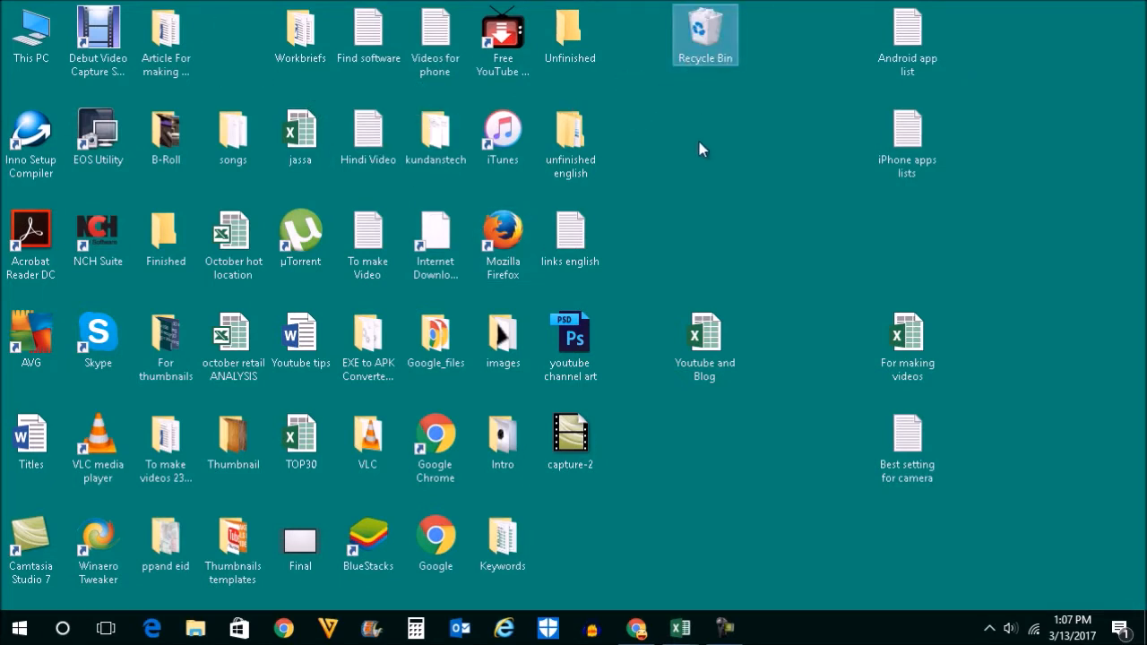